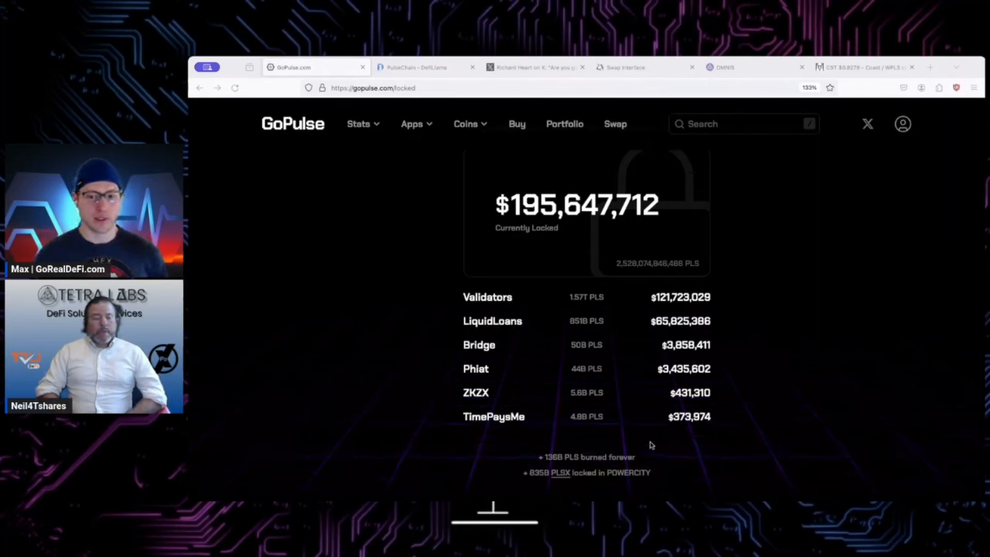
{"action": "mouse_move", "coordinate": [421, 362]}
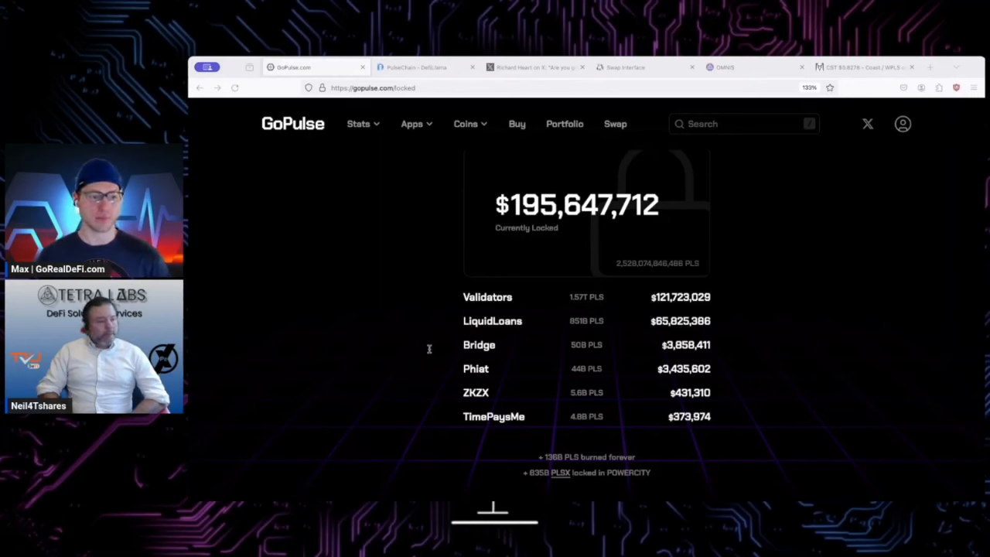
{"action": "mouse_move", "coordinate": [518, 486]}
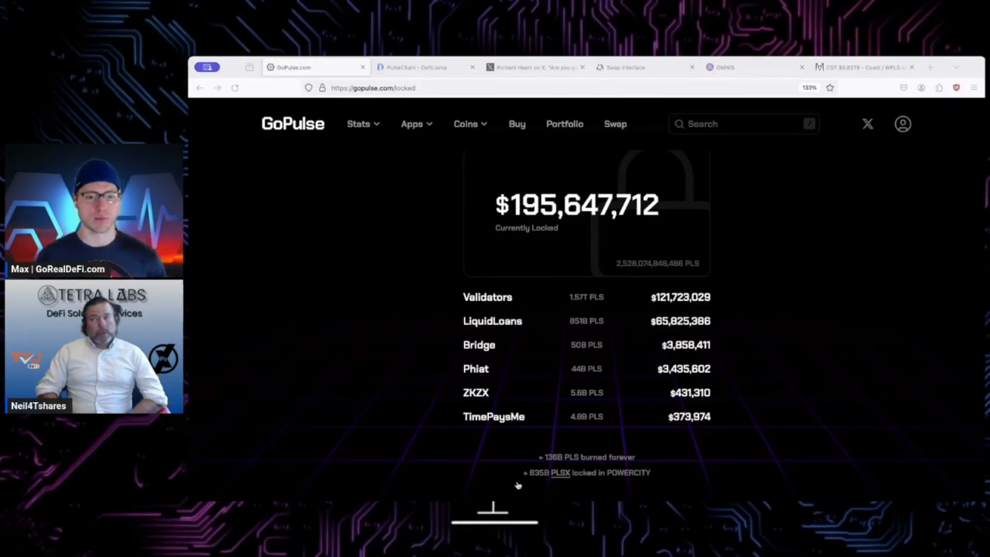
{"action": "mouse_move", "coordinate": [767, 457]}
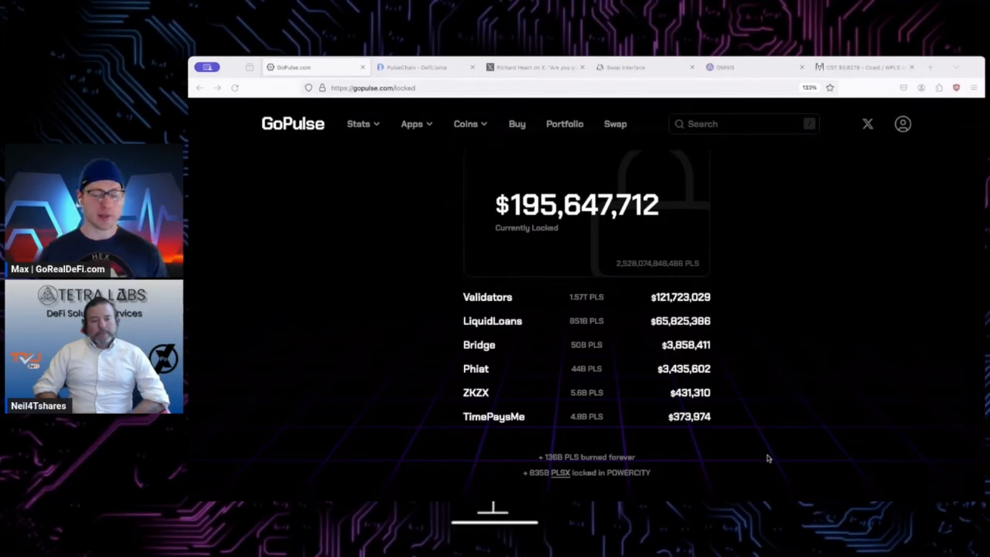